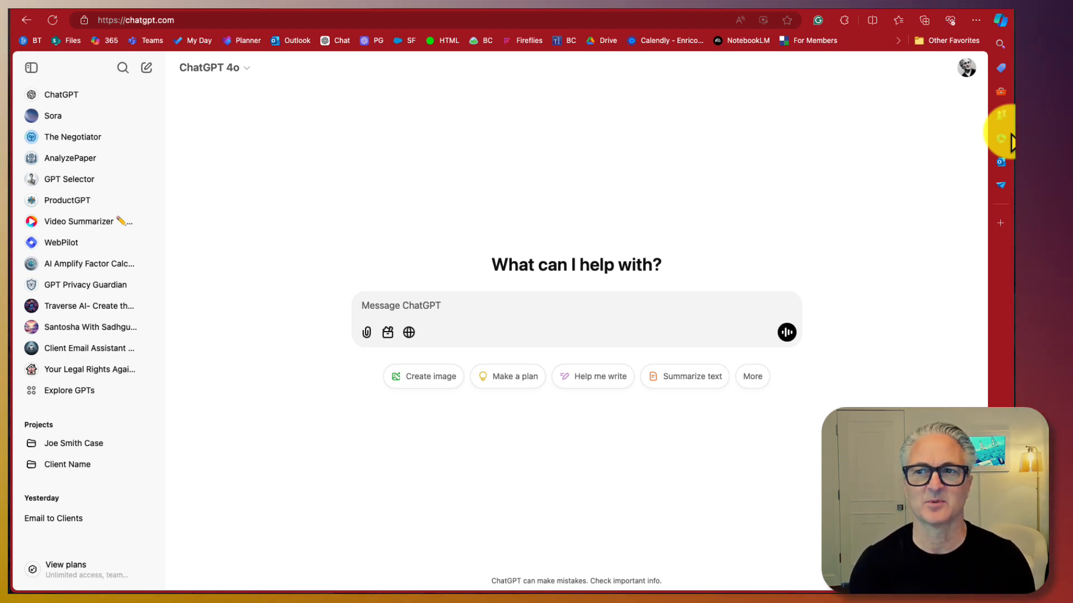
mouse_move(134, 179)
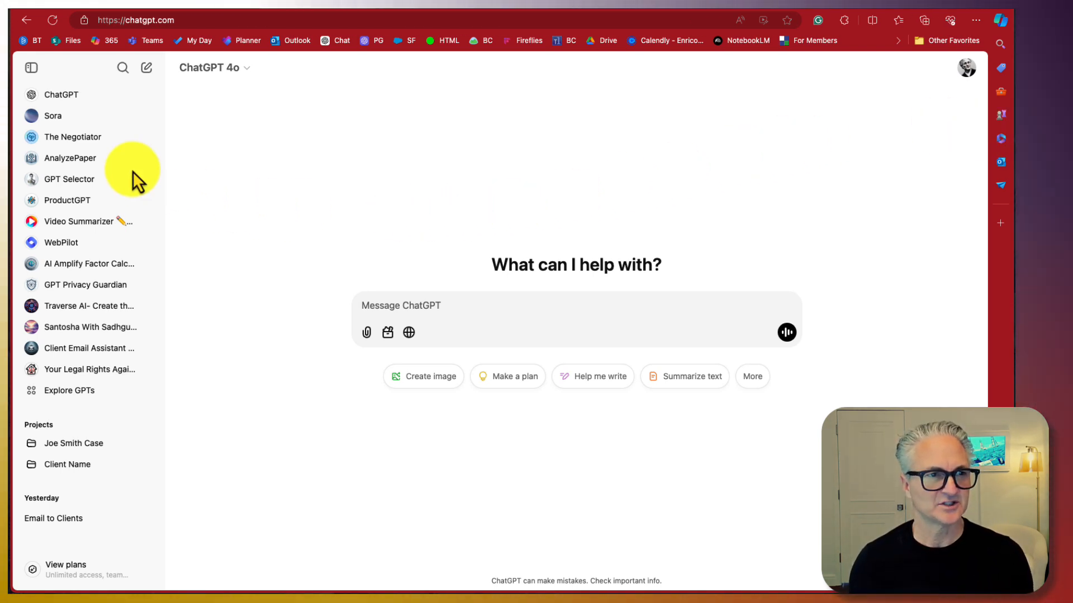
mouse_move(741, 214)
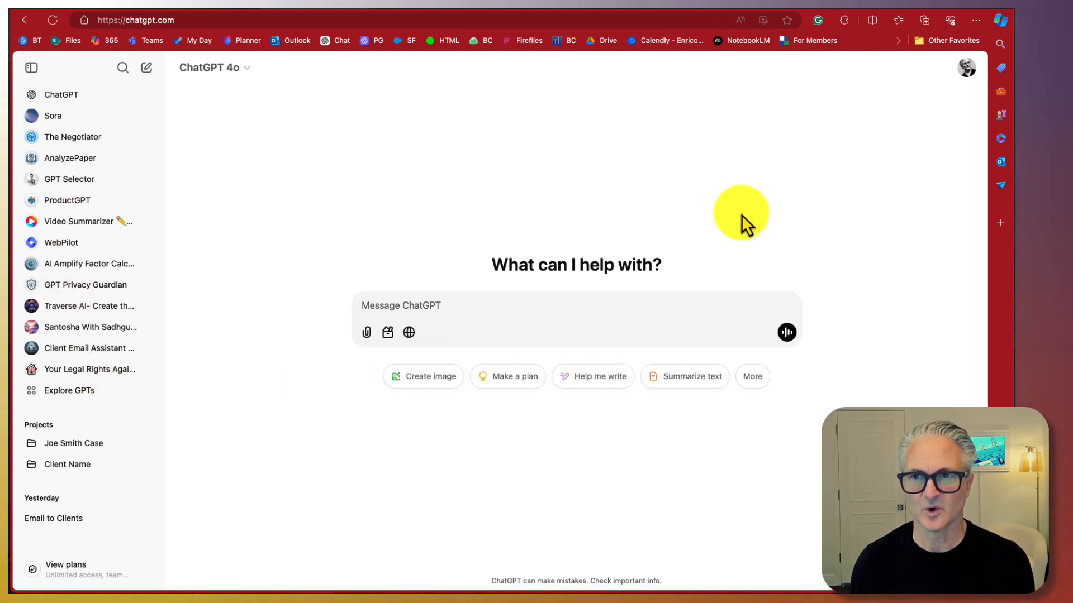
mouse_move(746, 198)
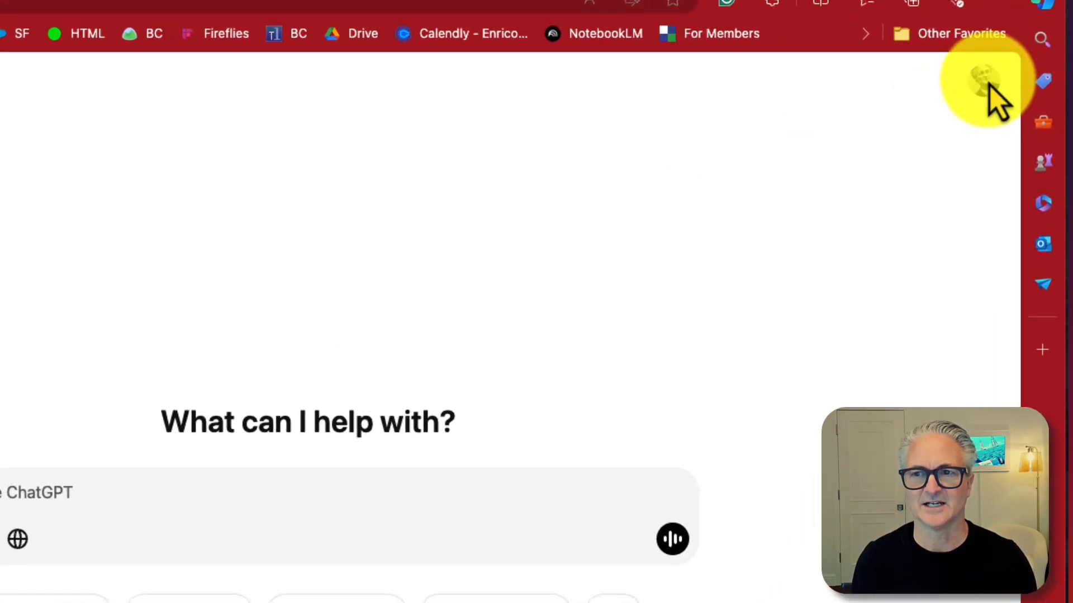
- Reveal the account menu from the profile picture in the top-right corner
click(983, 82)
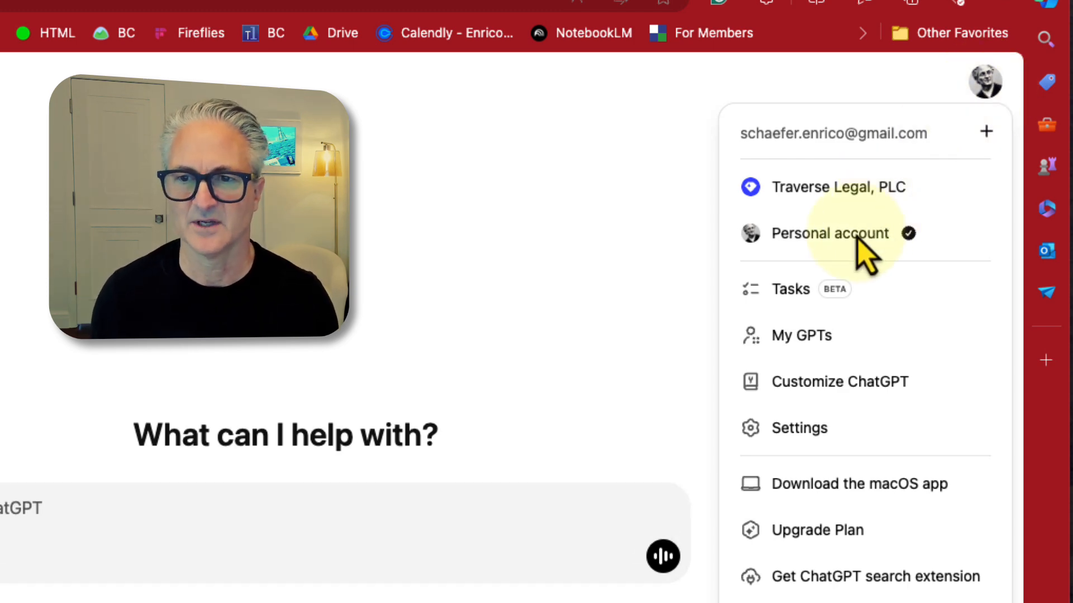
mouse_move(801, 336)
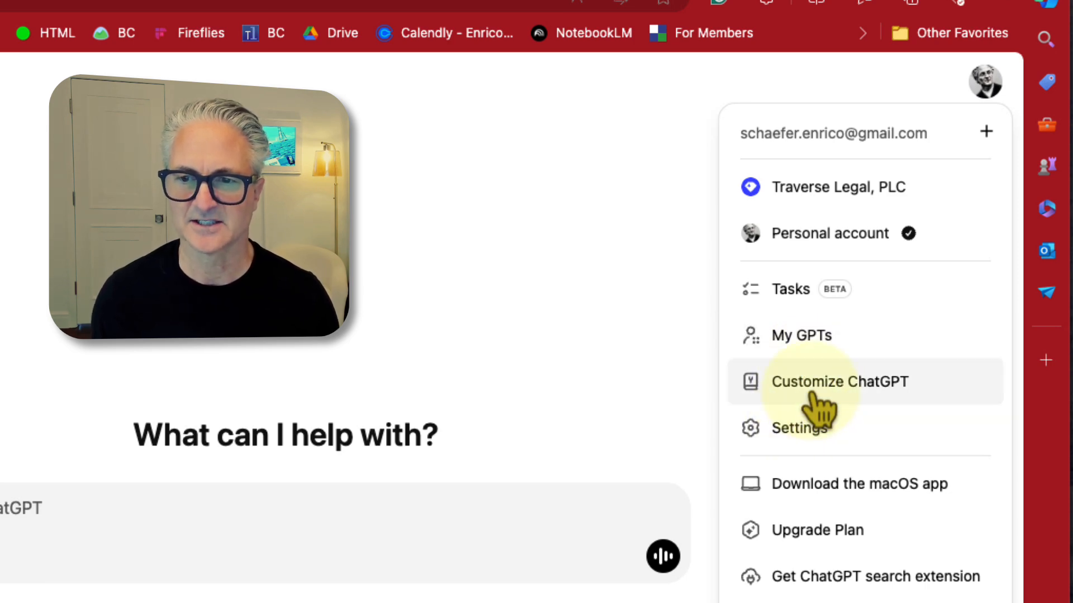
- Fill the Customize ChatGPT form with the name 'Enrico Scahefer' and occupation 'Lawyer'
click(839, 381)
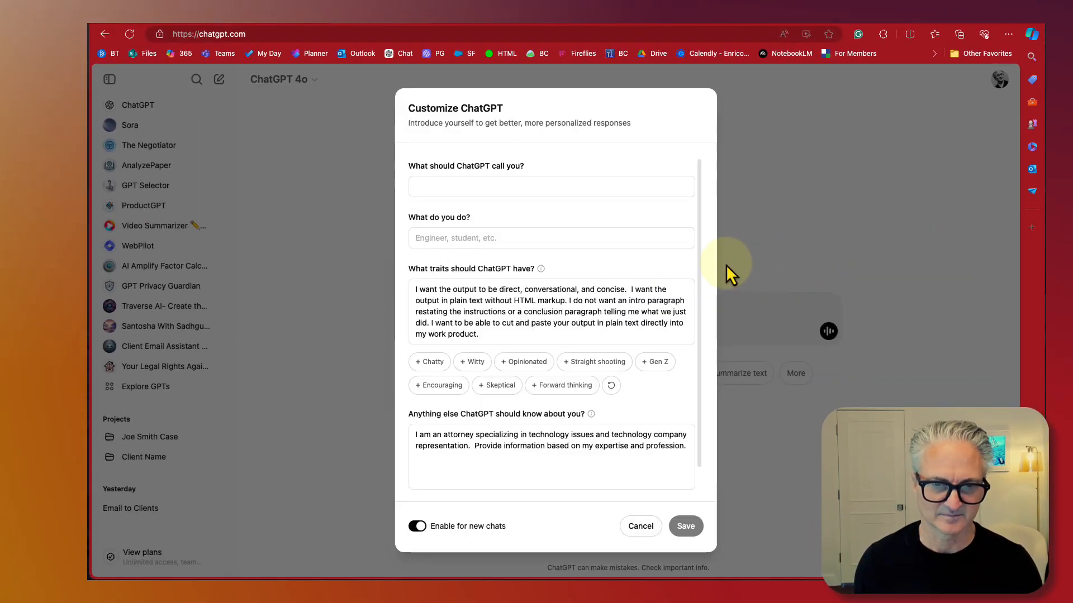
mouse_move(660, 246)
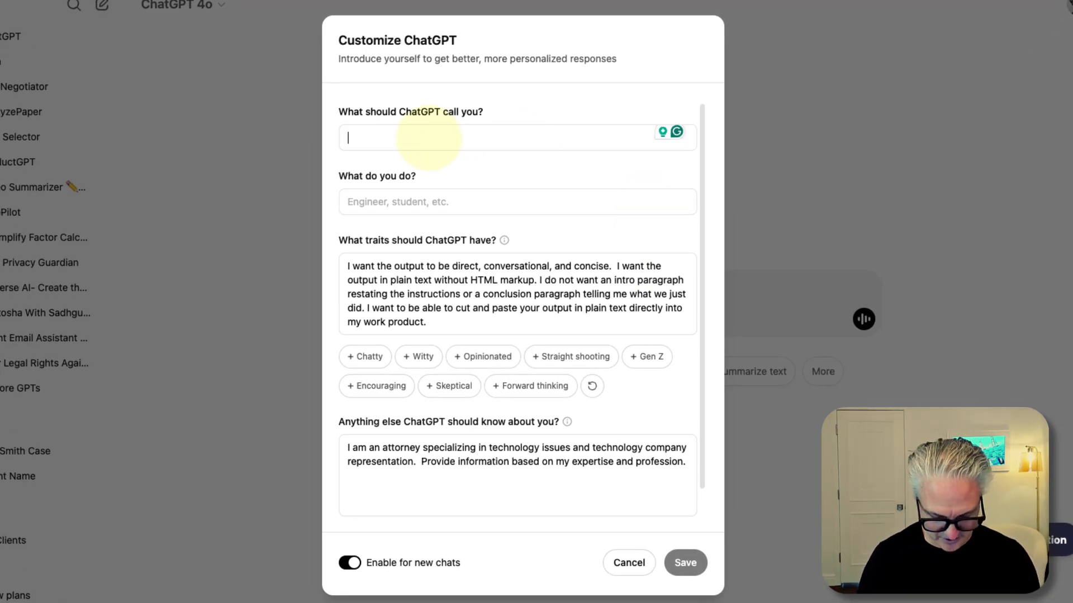
text(Enrico)
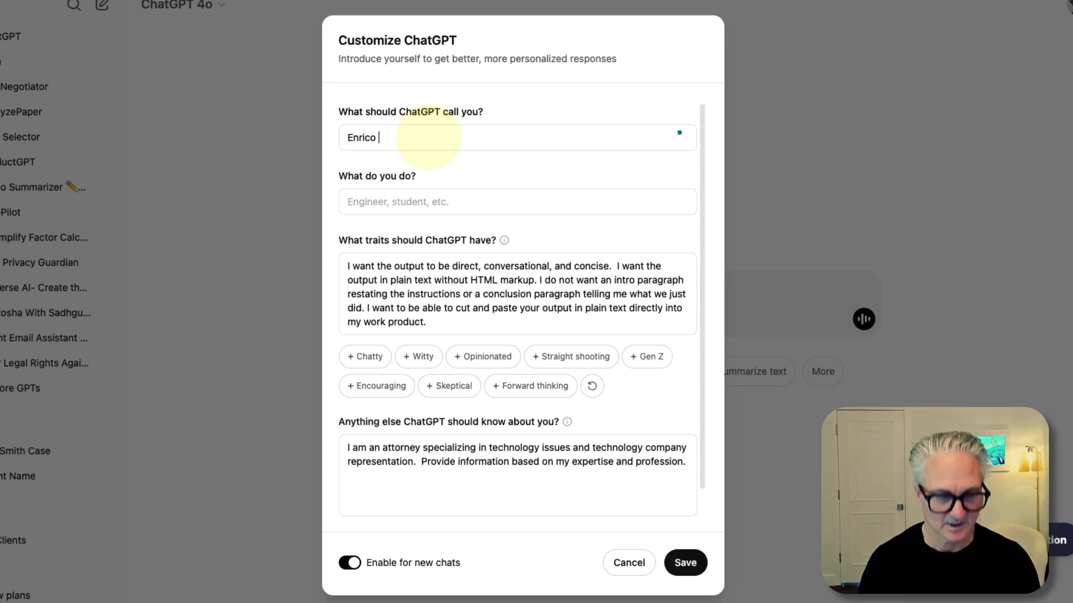
text(Scahefer)
click(518, 201)
text(L)
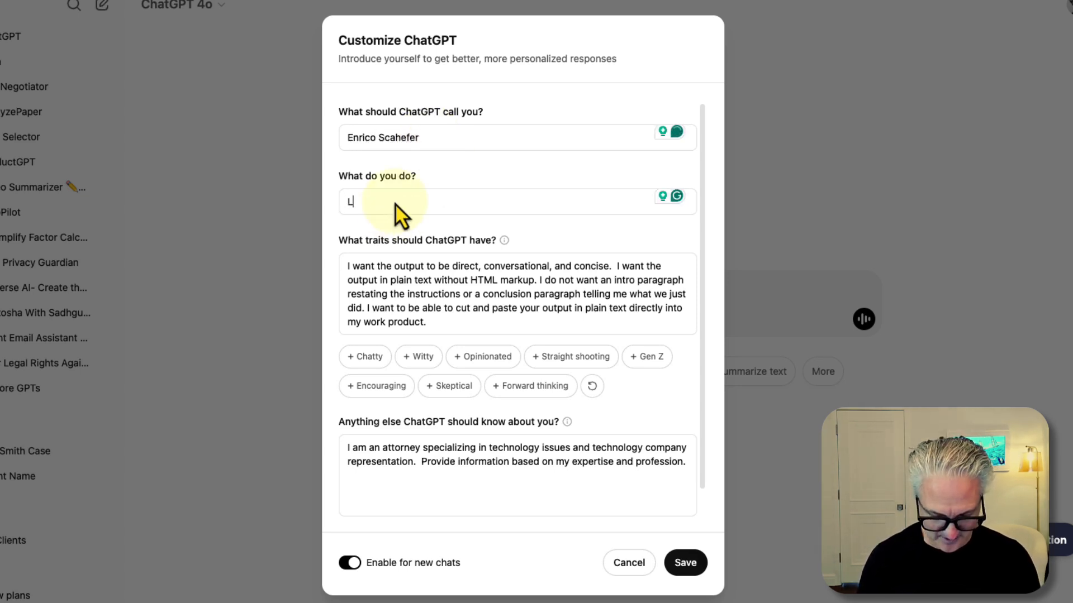
text(awyer)
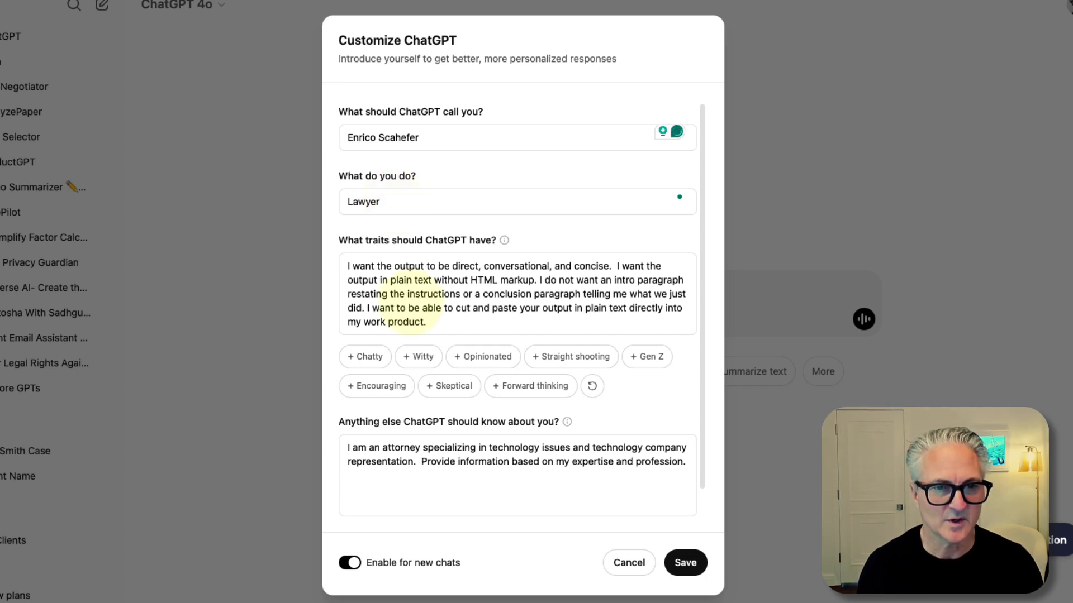
- Correct the misspelled surname in the 'What should ChatGPT call you?' field
click(401, 137)
text(h)
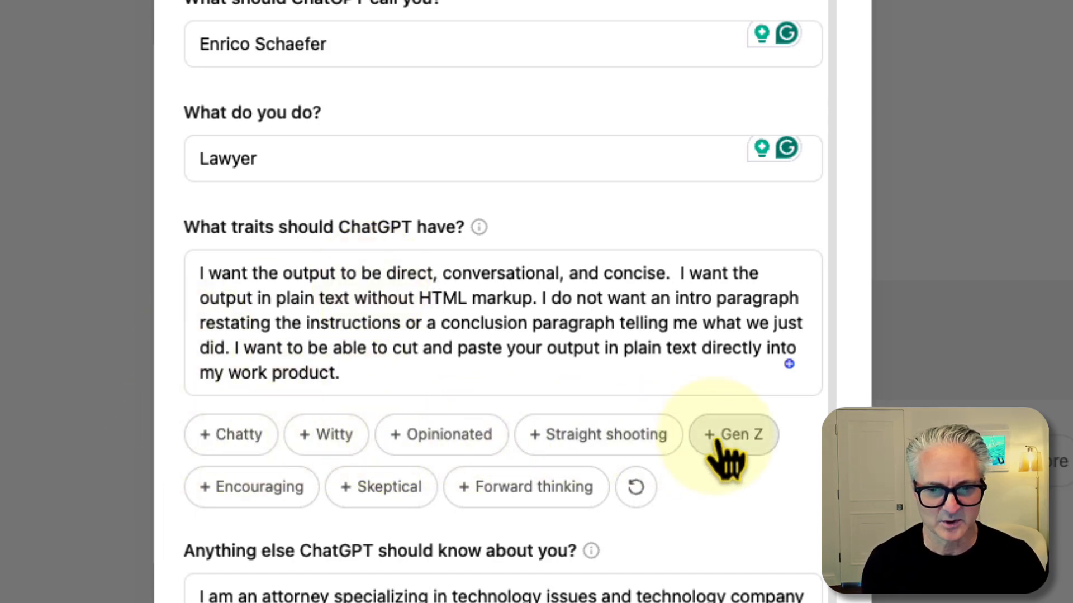
mouse_move(525, 487)
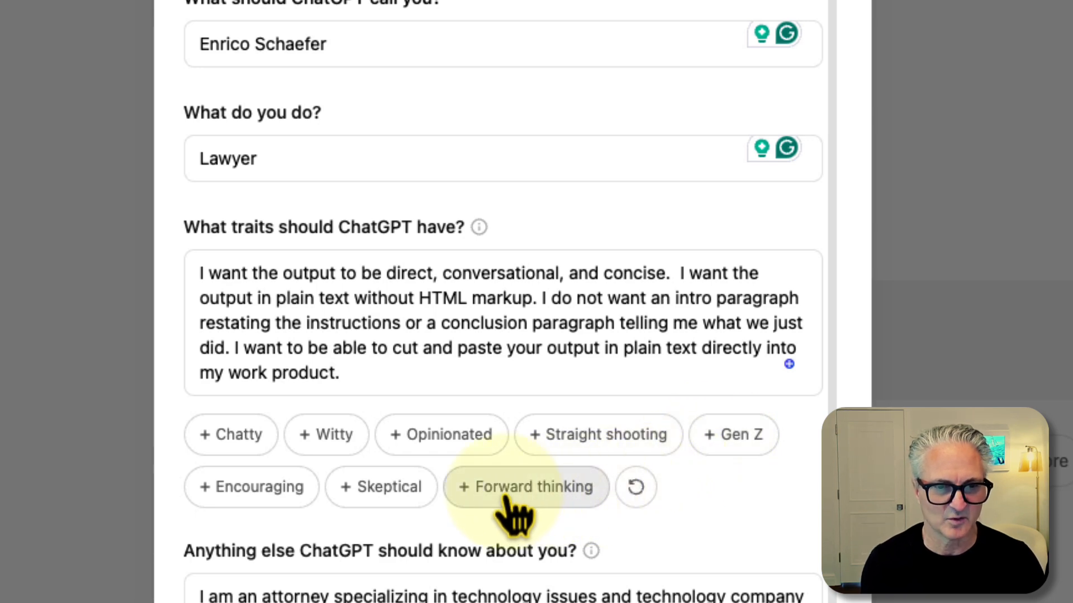
- Add the Forward thinking trait and accept Grammarly's singular 'communication' fix in the traits text
click(525, 487)
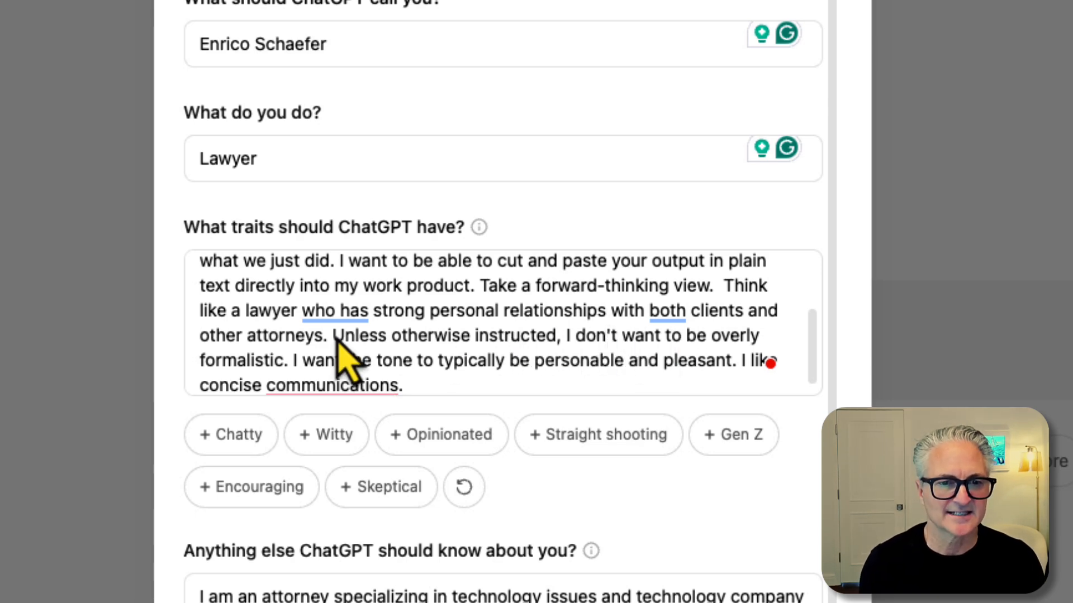
mouse_move(533, 372)
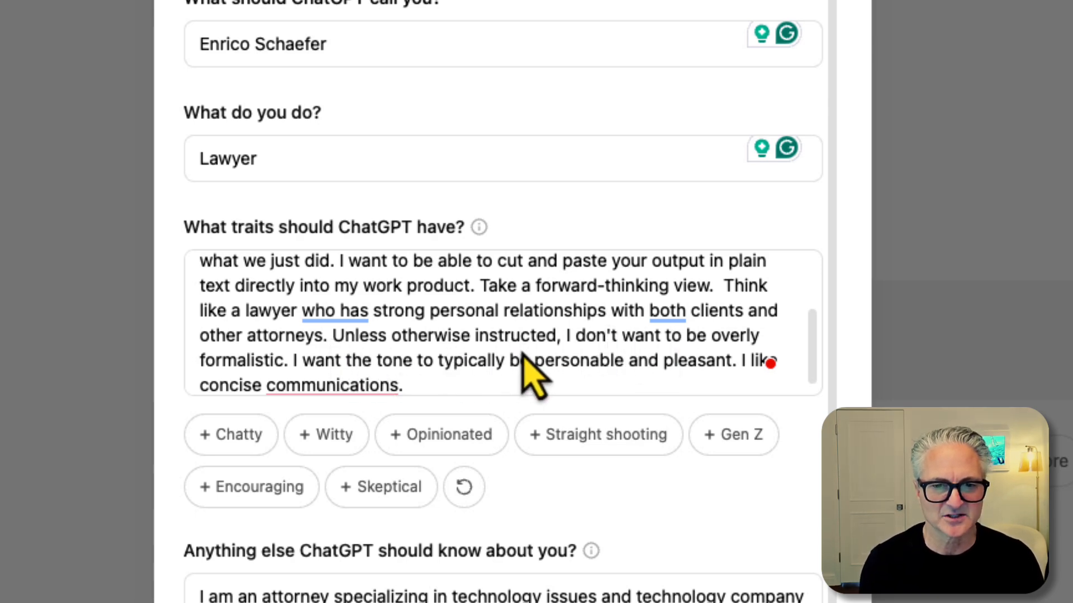
mouse_move(390, 400)
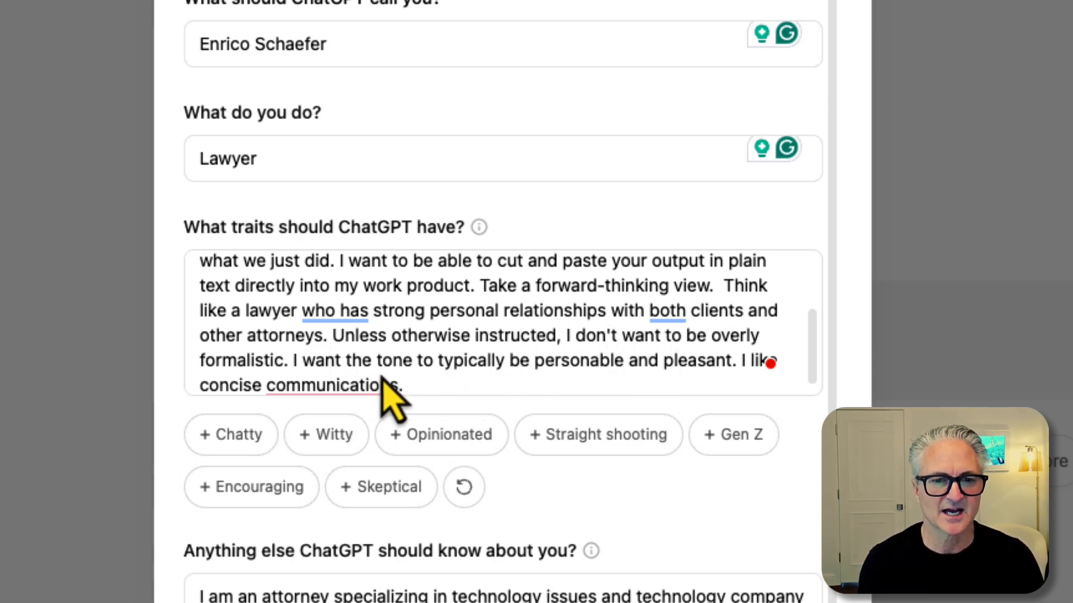
click(333, 385)
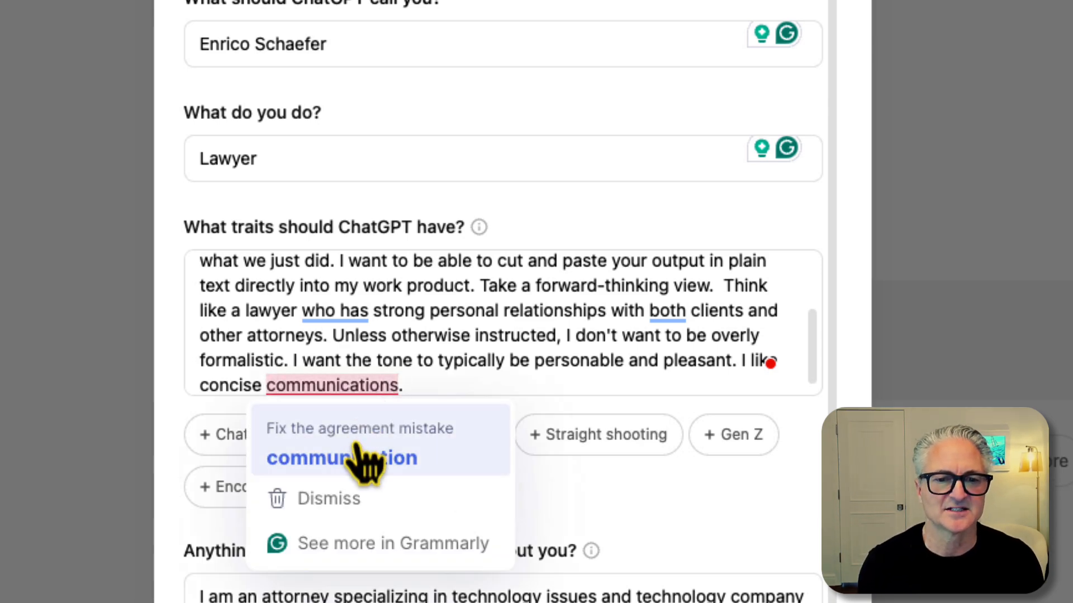
click(341, 458)
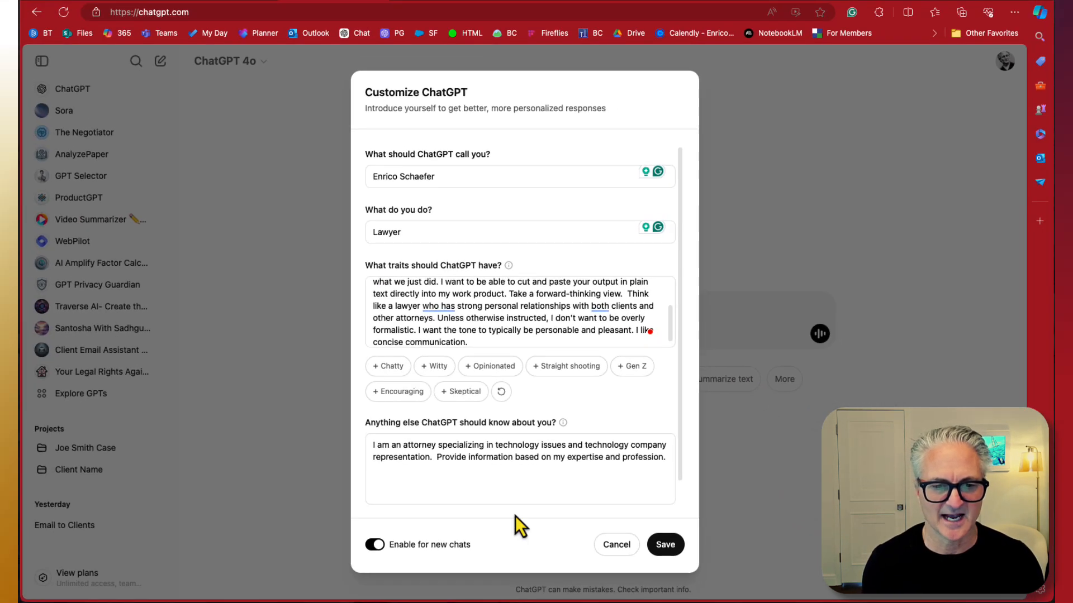
click(374, 544)
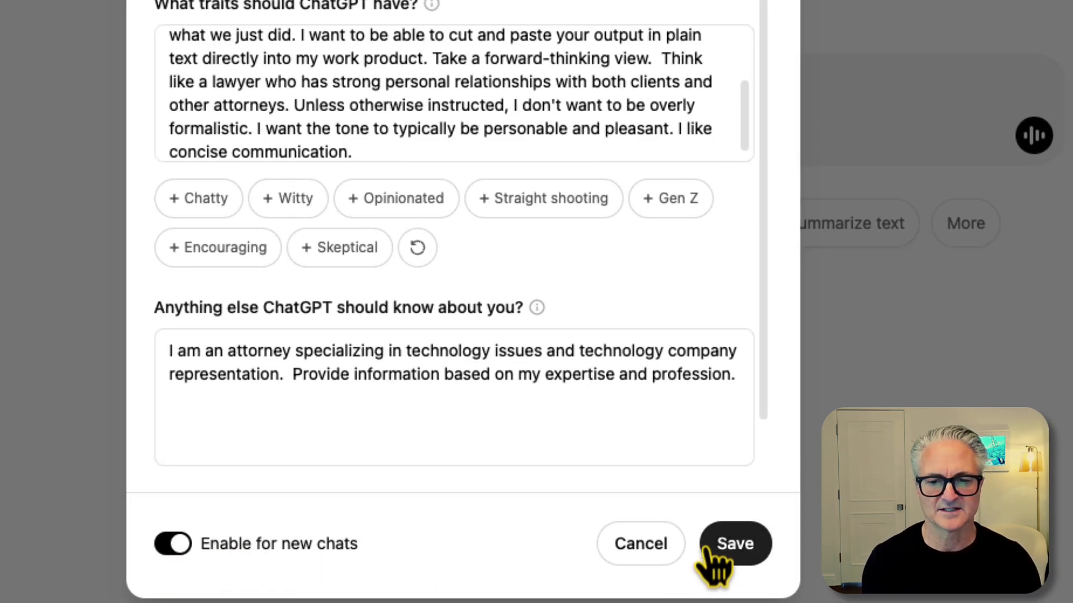
scroll(down, 3)
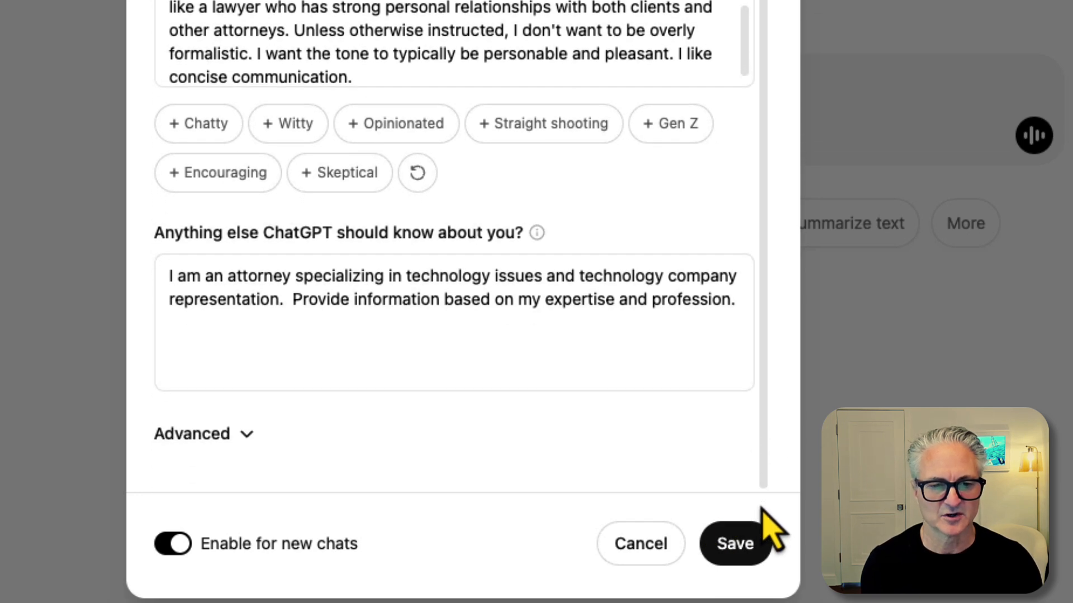
mouse_move(256, 458)
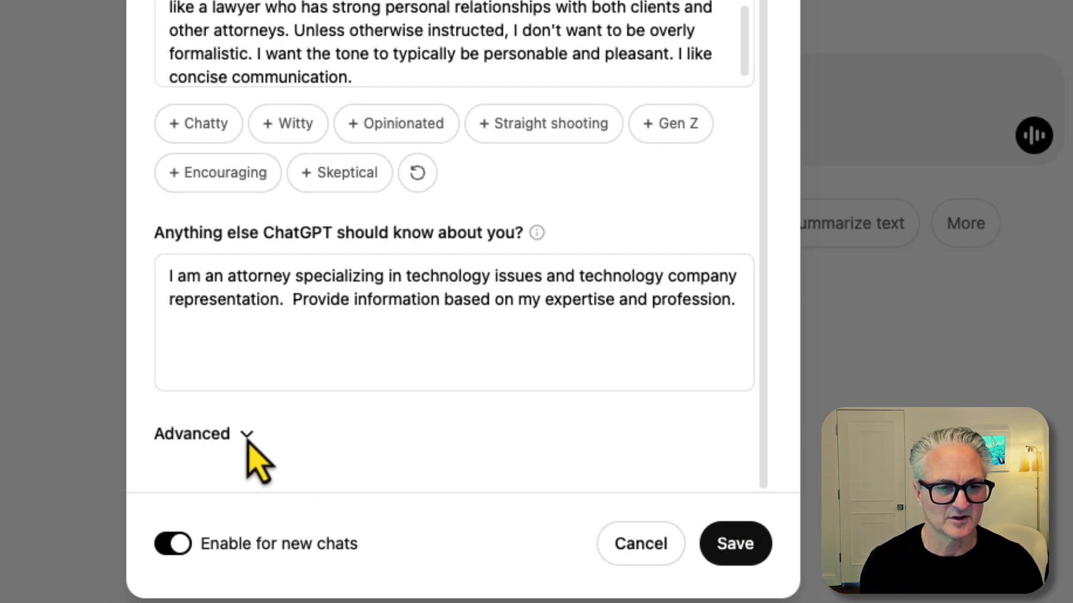
- Review the advanced capabilities, left enabled, and save the custom instructions
click(192, 434)
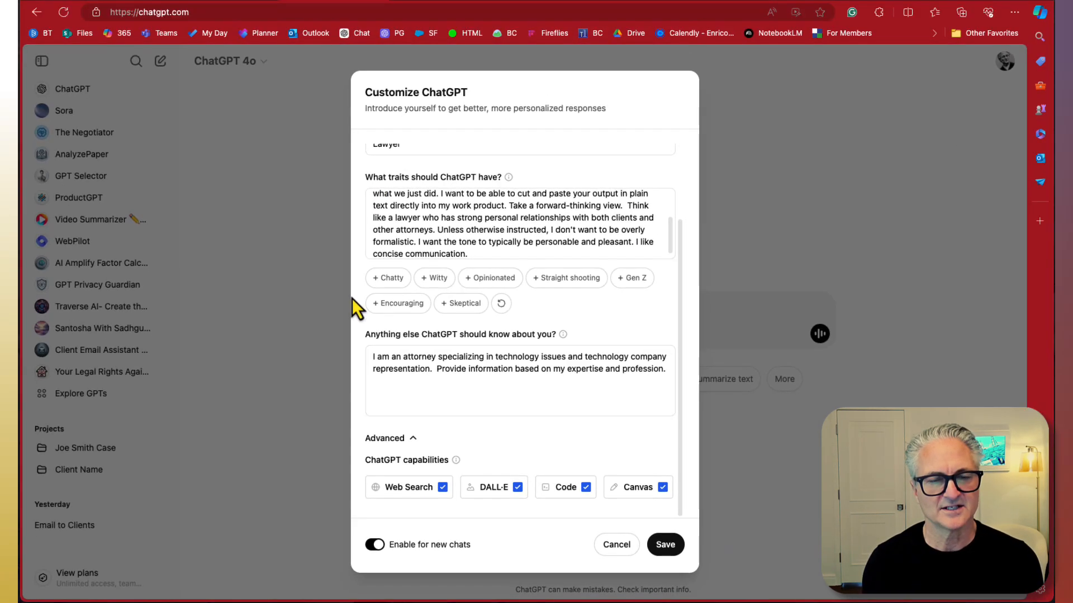
mouse_move(409, 487)
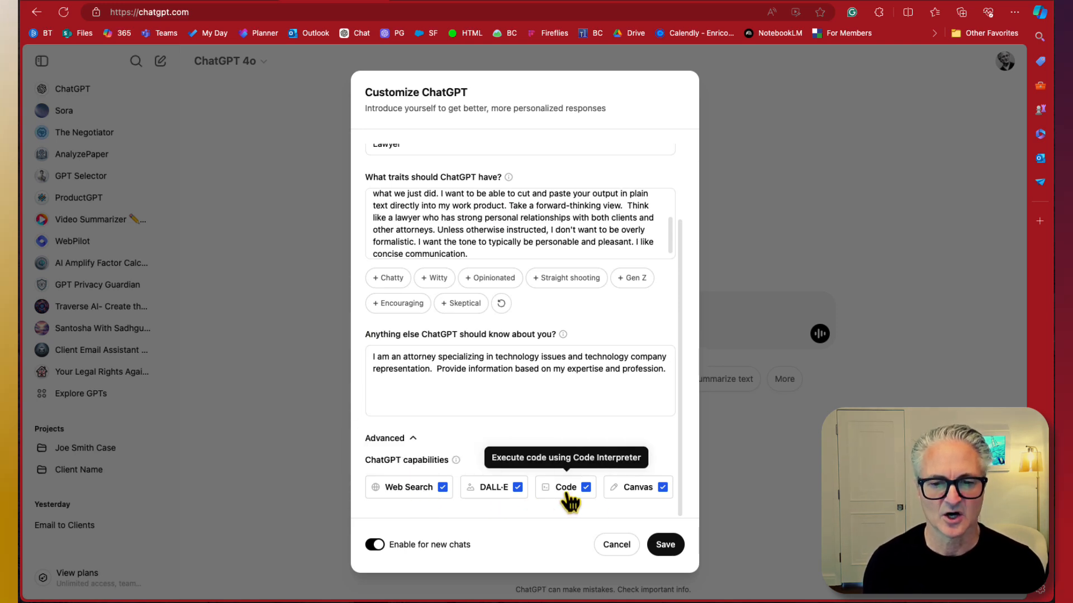
mouse_move(647, 490)
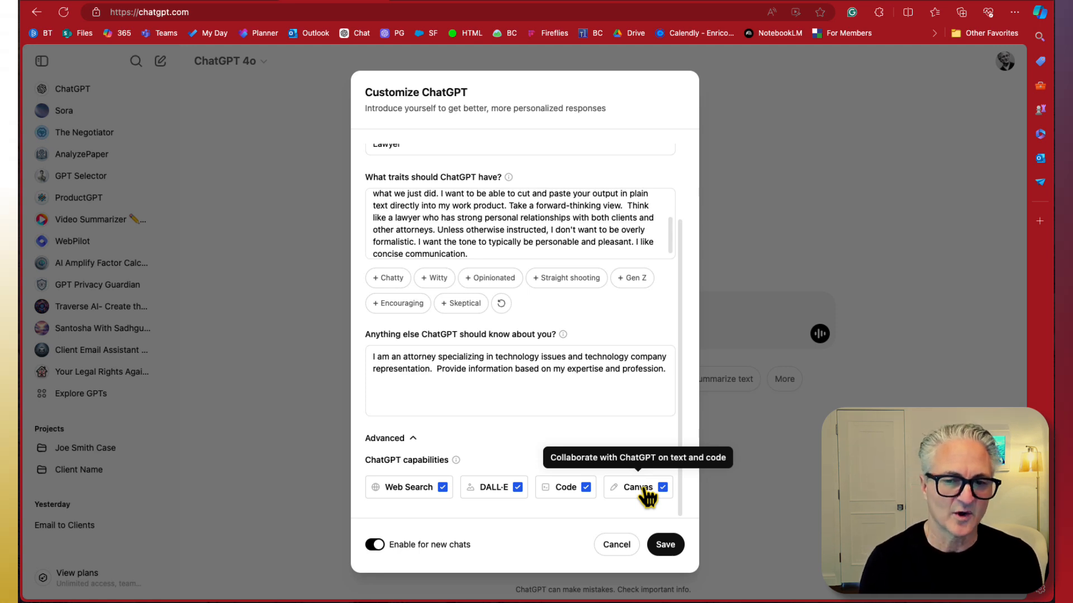
mouse_move(531, 496)
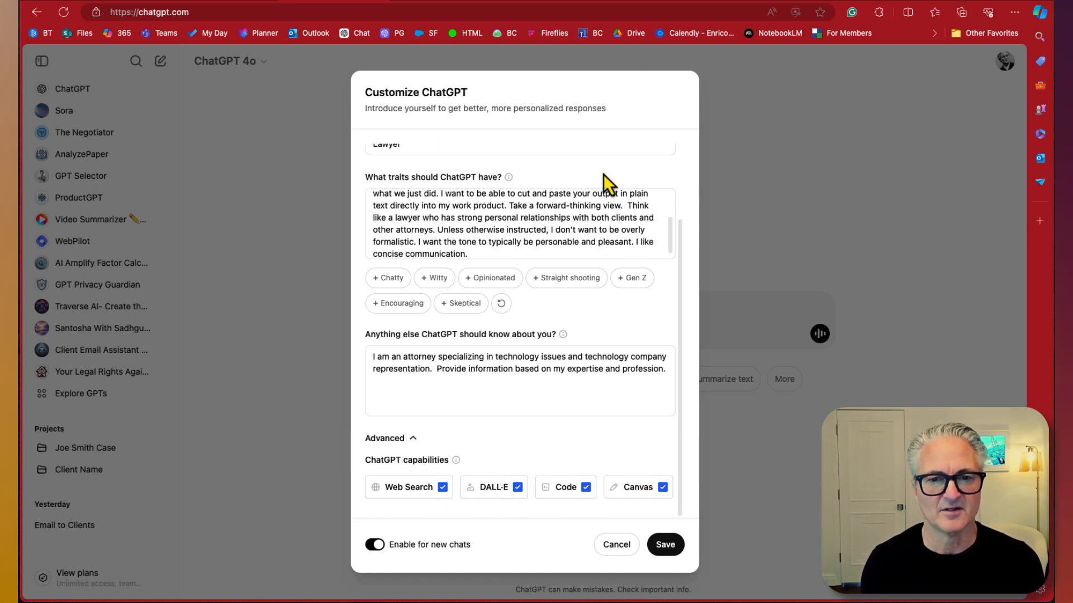
mouse_move(637, 487)
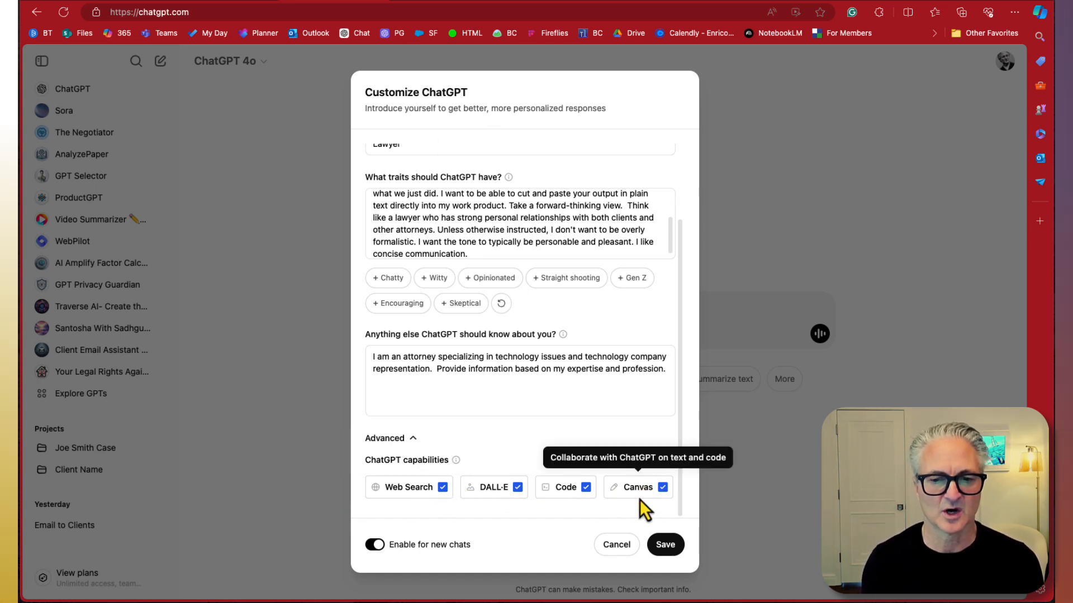
mouse_move(457, 460)
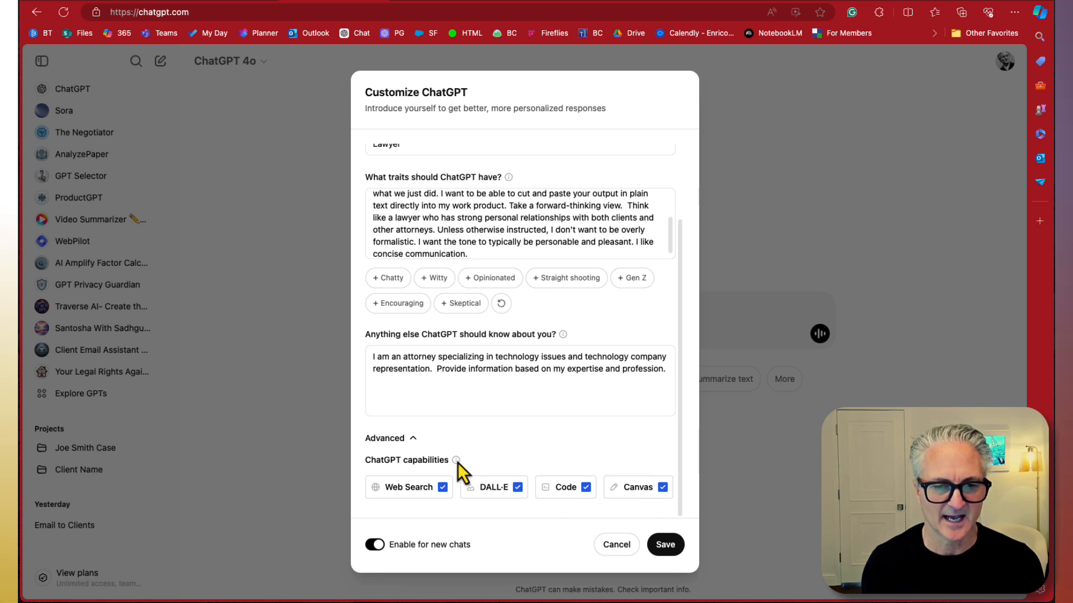
mouse_move(647, 551)
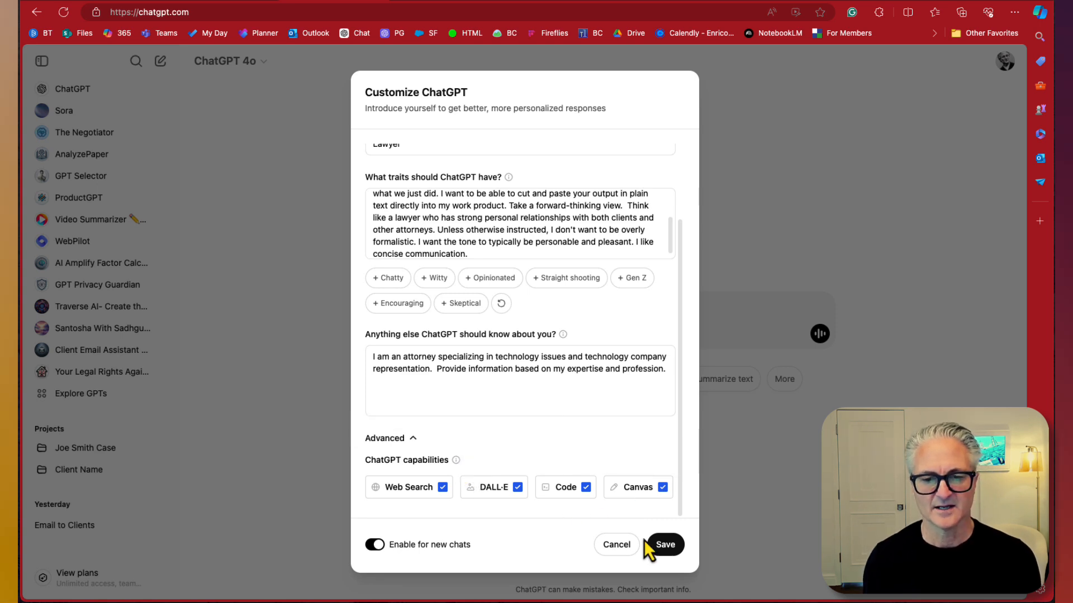
click(663, 544)
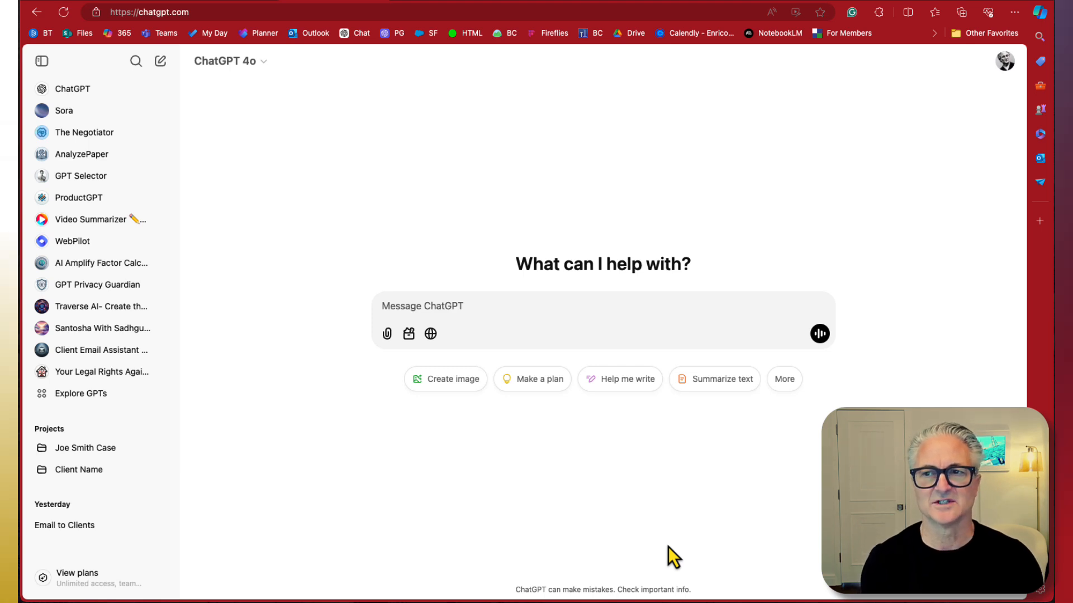
- Reach the Settings window via the account menu
click(1005, 61)
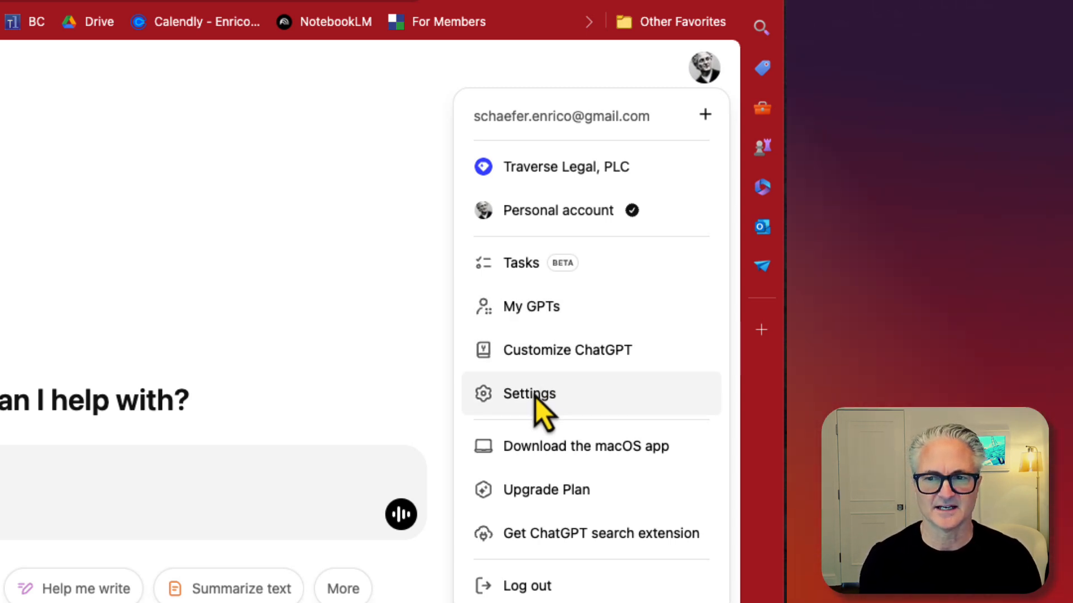
click(529, 393)
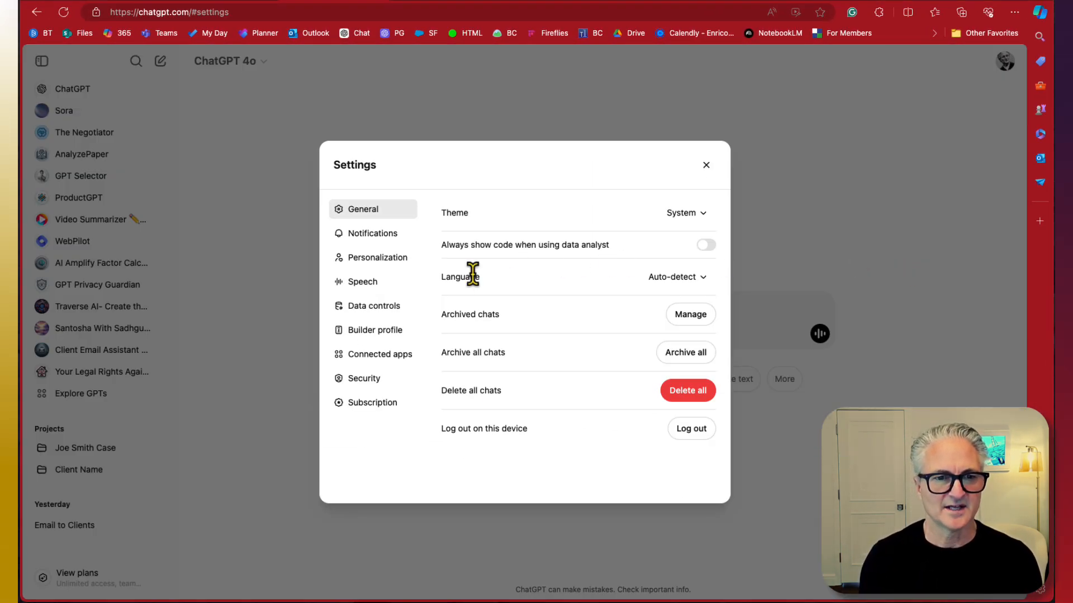
- Show the Data controls section with Improve the model for everyone set to Off
click(374, 306)
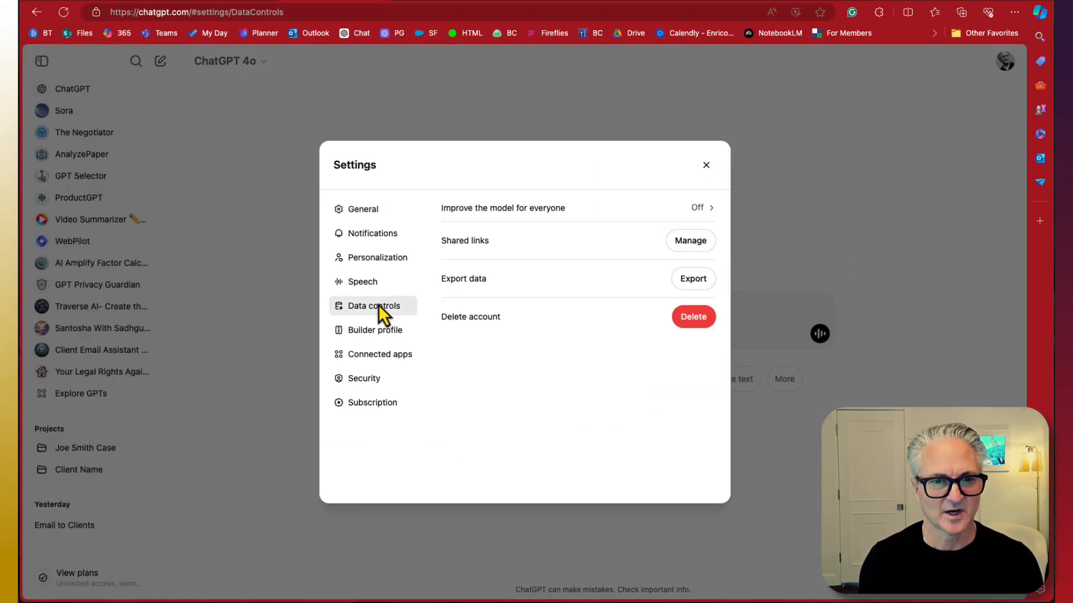
mouse_move(440, 287)
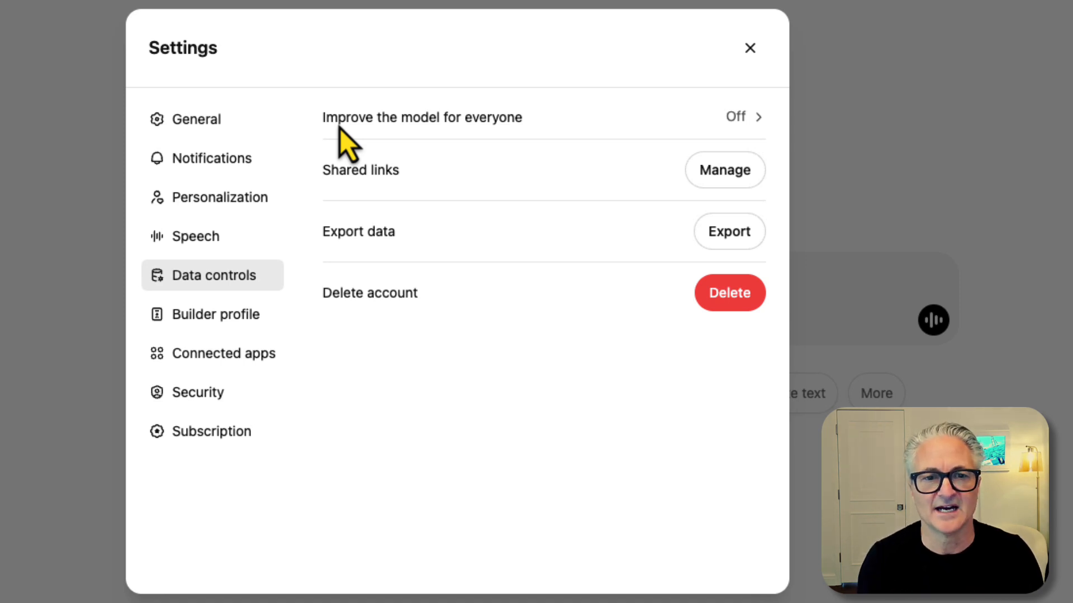
mouse_move(424, 137)
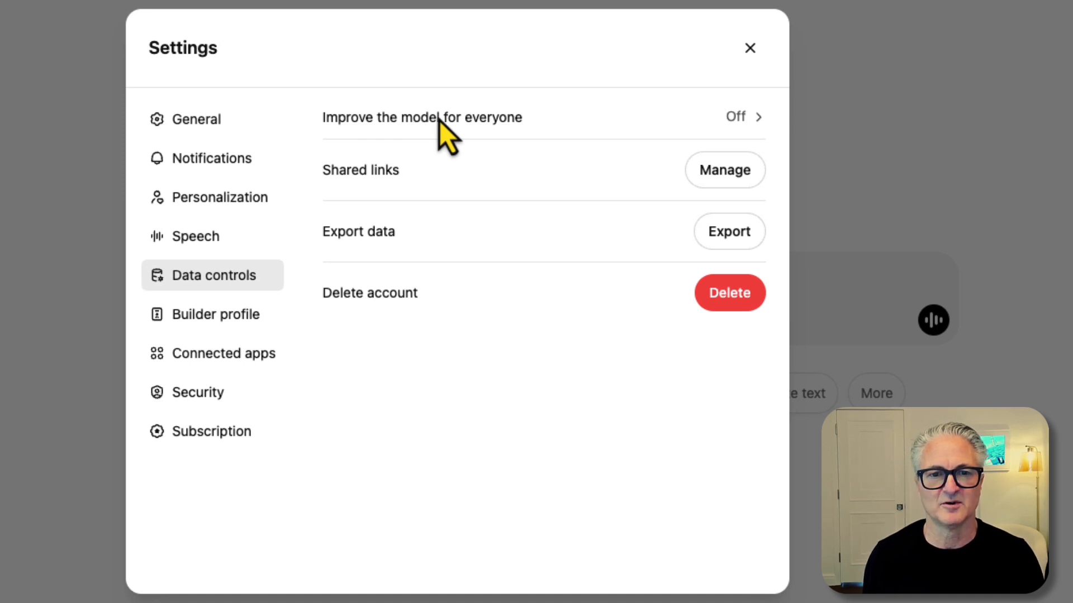
mouse_move(746, 137)
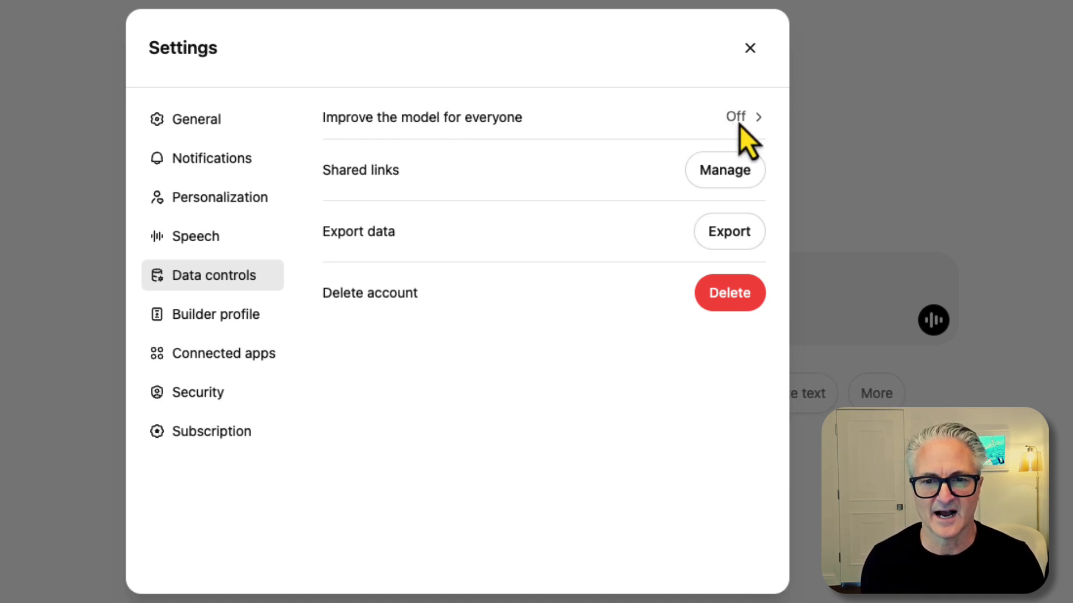
- Confirm the model-improvement toggle is off and follow its Learn more help link
click(735, 116)
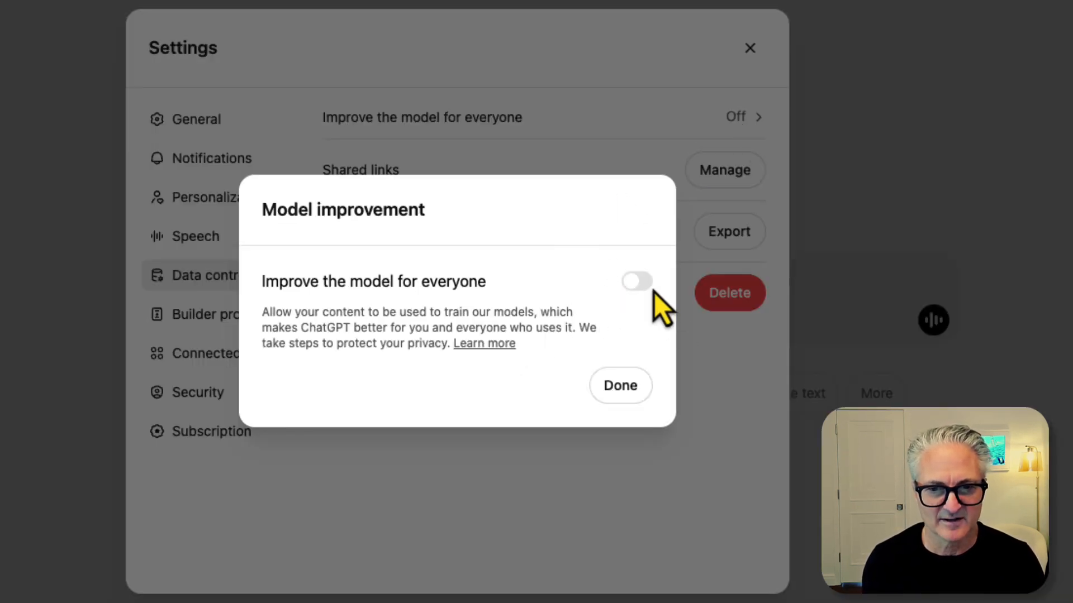
mouse_move(643, 301)
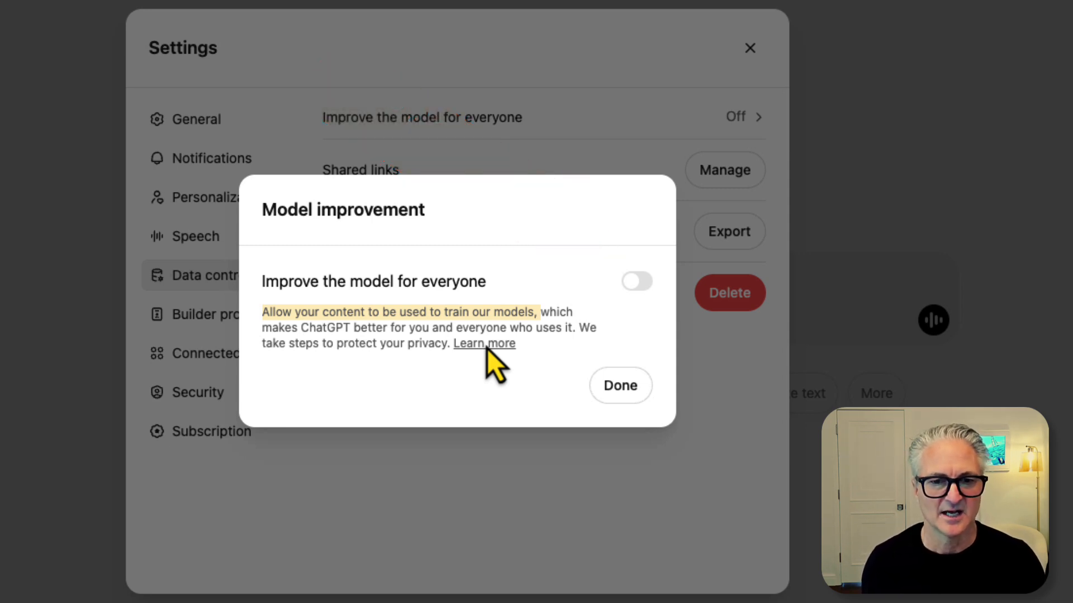
click(485, 342)
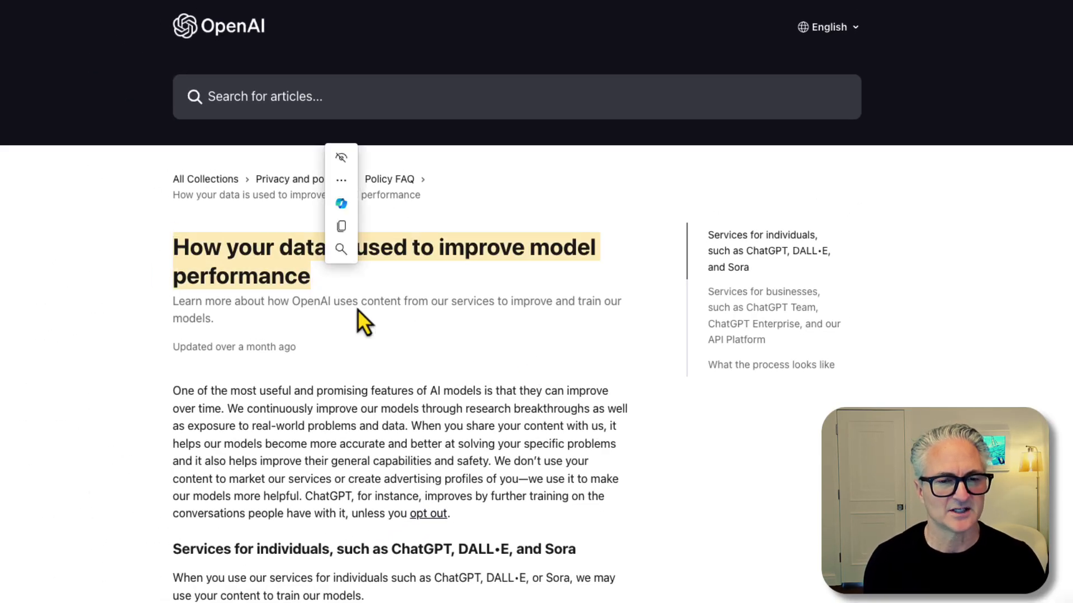
scroll(down, 3)
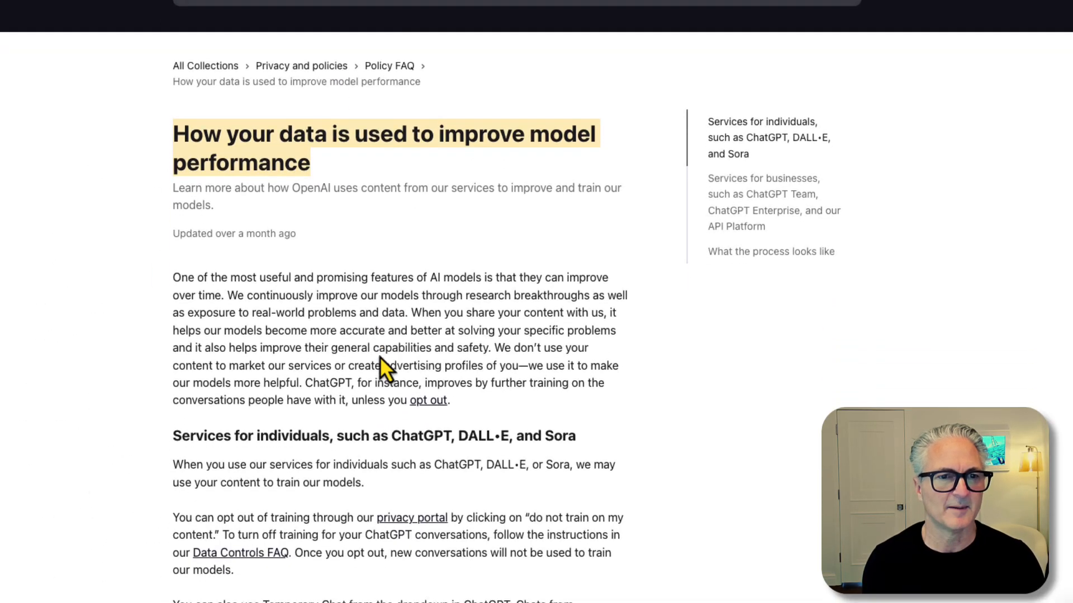
scroll(down, 3)
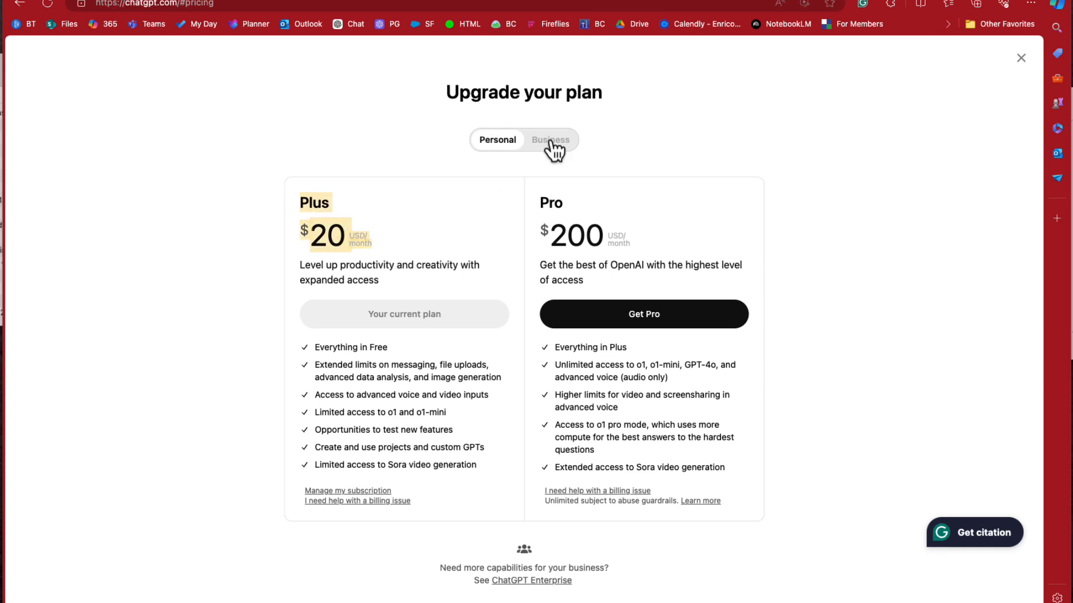
- View the Business Team plan pricing at $25 per user monthly, billed annually
click(550, 140)
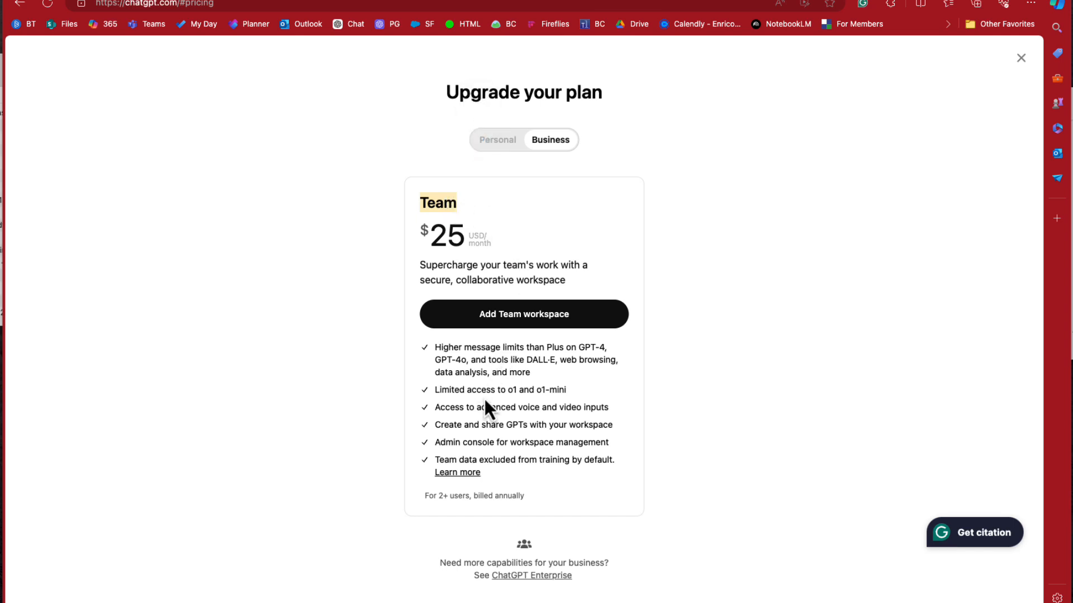
mouse_move(494, 409)
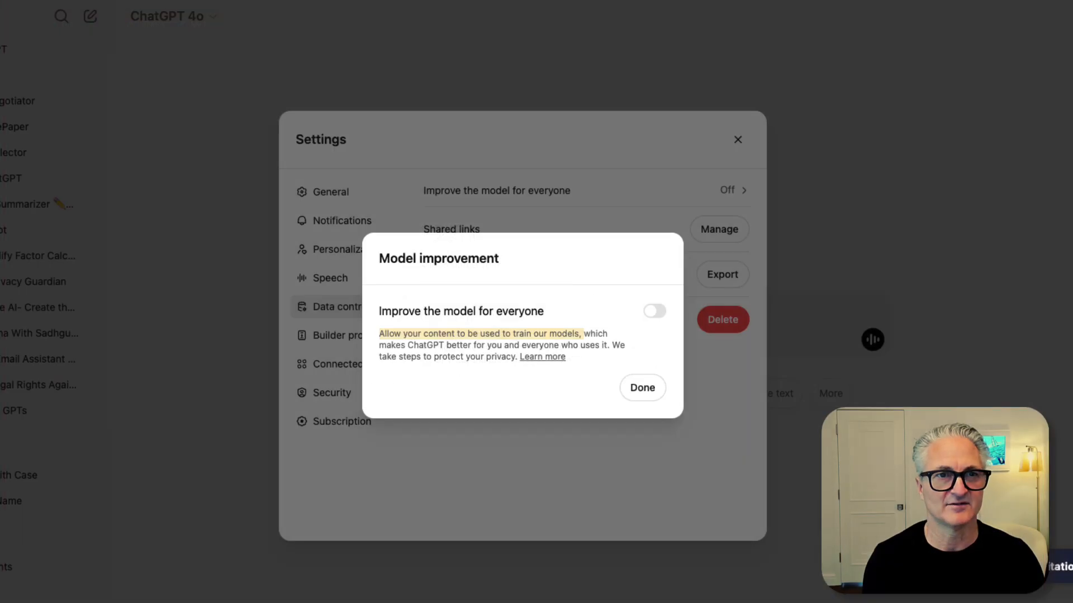
- Dismiss the Model improvement dialog with Done and show the Personalization section with memory enabled
click(641, 388)
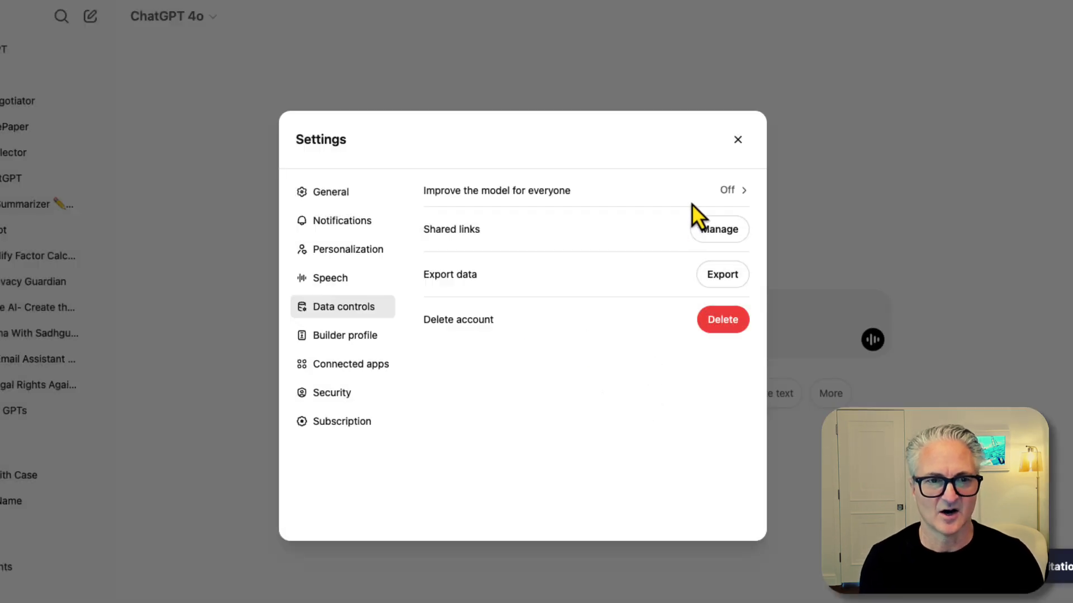
mouse_move(587, 234)
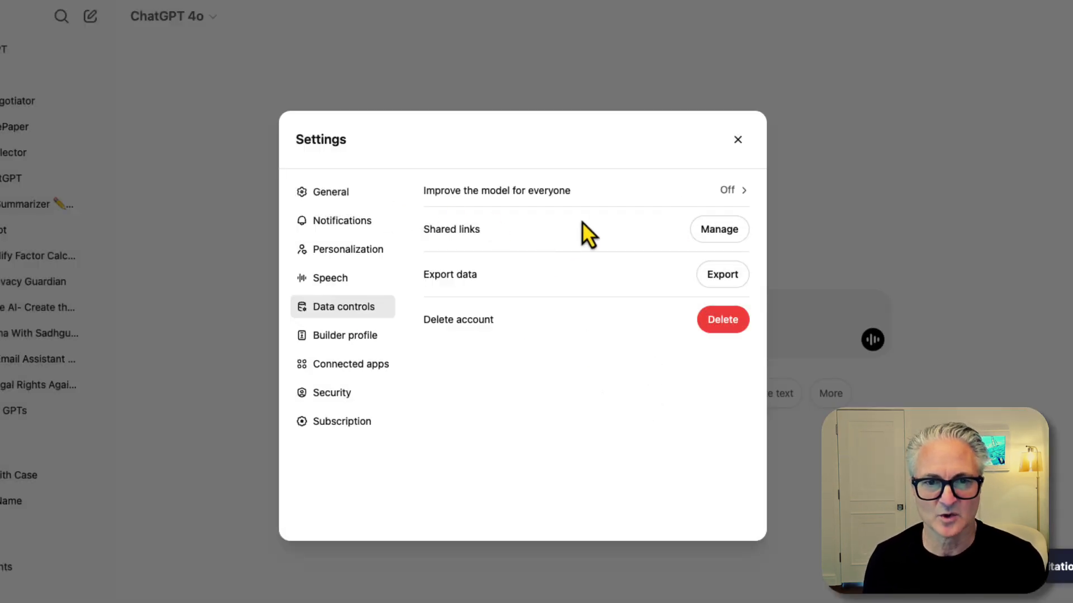
mouse_move(689, 208)
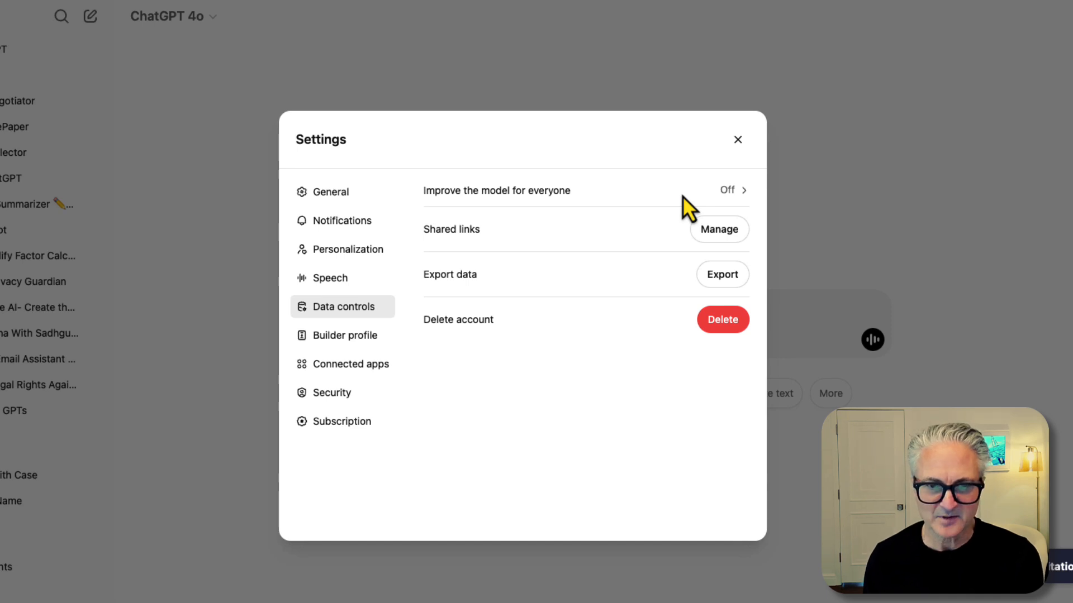
click(342, 250)
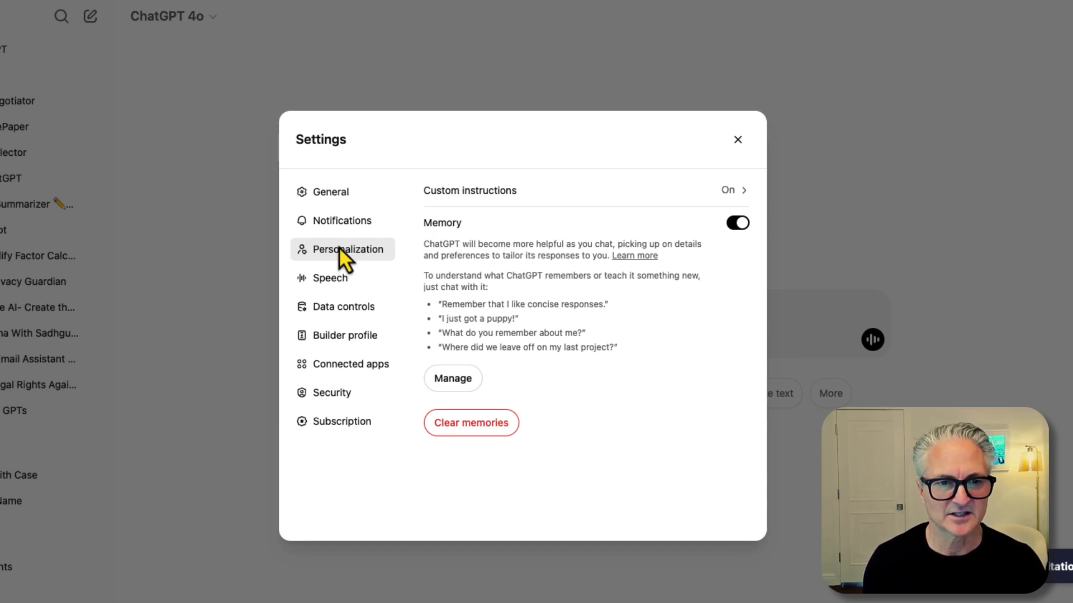
mouse_move(446, 235)
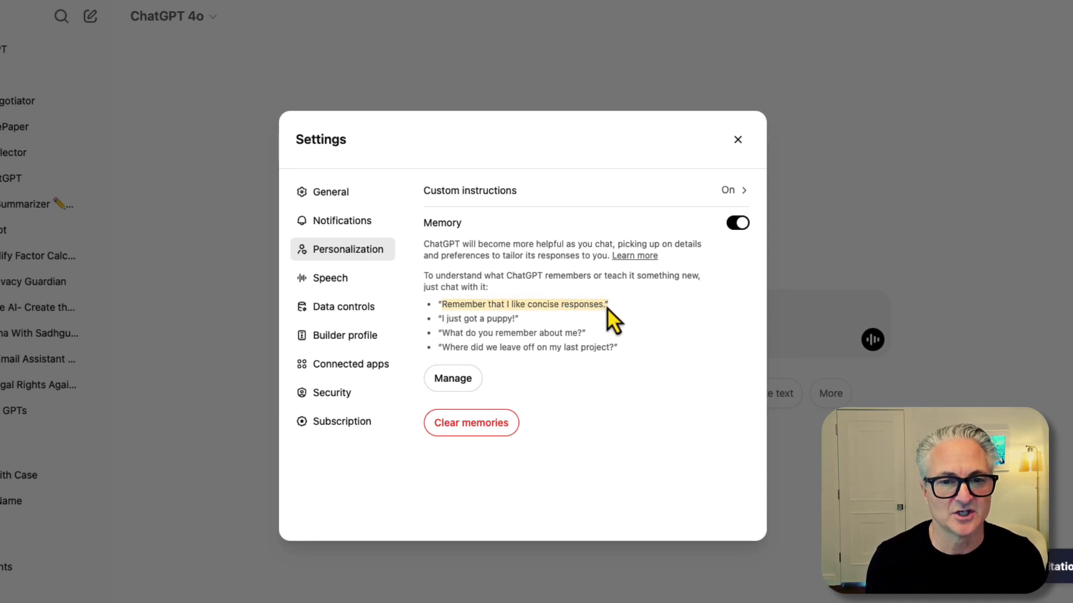
mouse_move(497, 342)
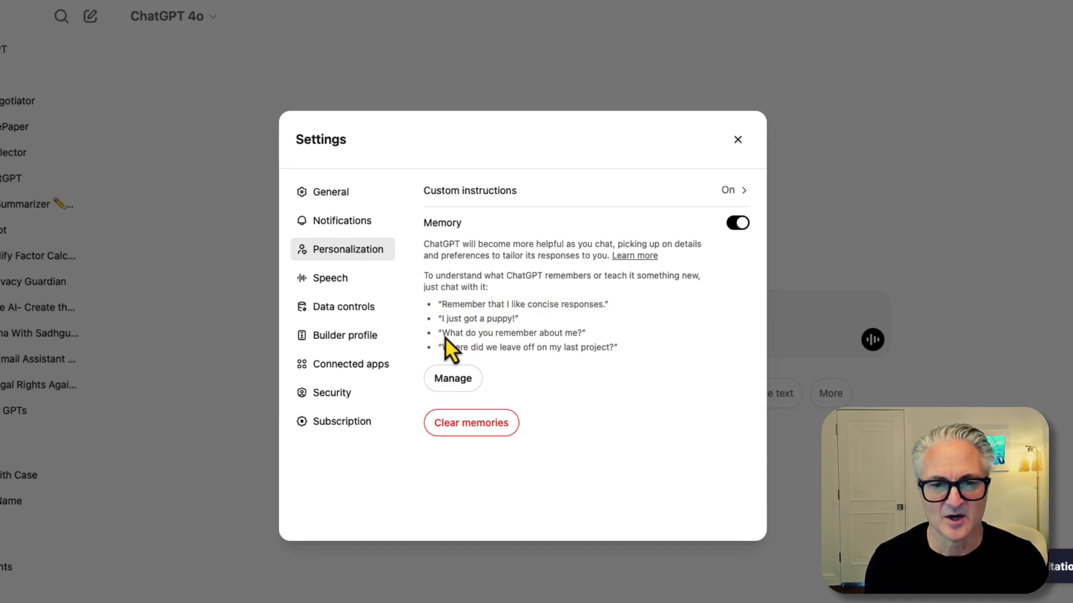
- Review the Memory examples in Personalization, then dismiss Settings back to the new-chat home page
double_click(510, 333)
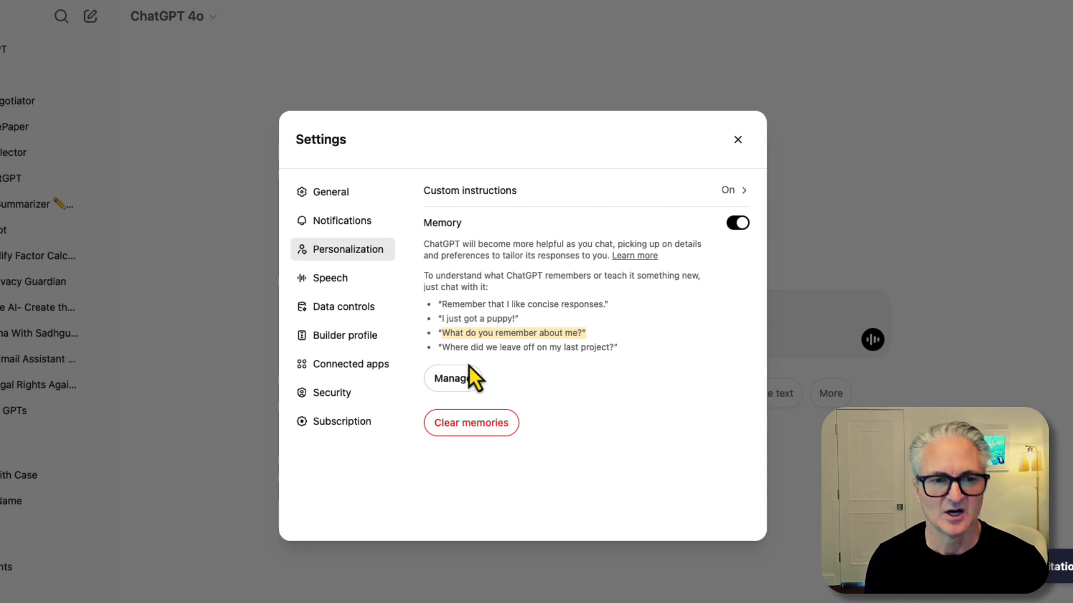
mouse_move(505, 380)
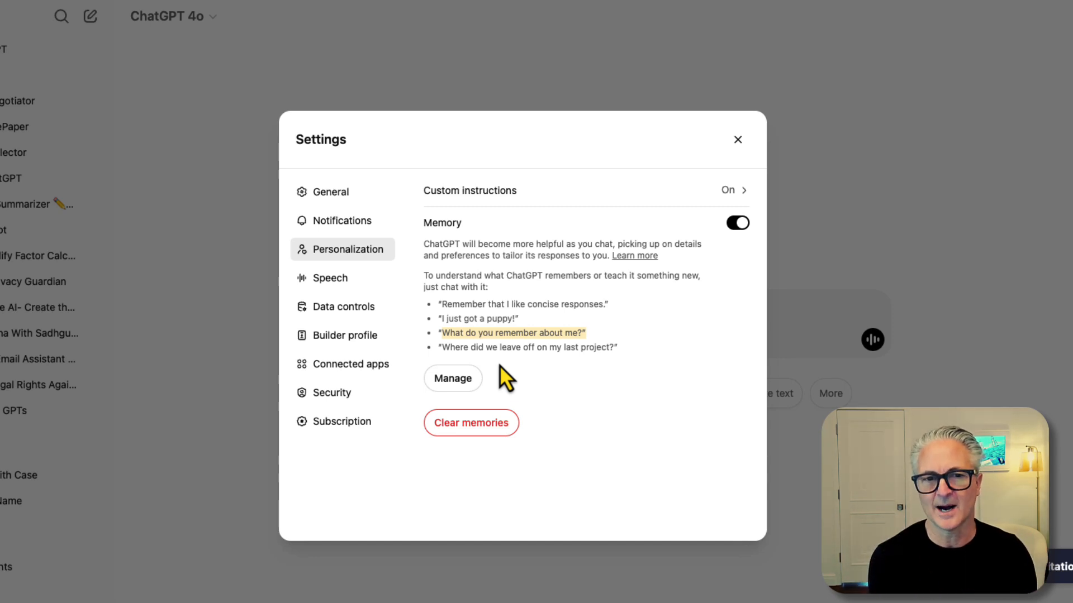
click(737, 140)
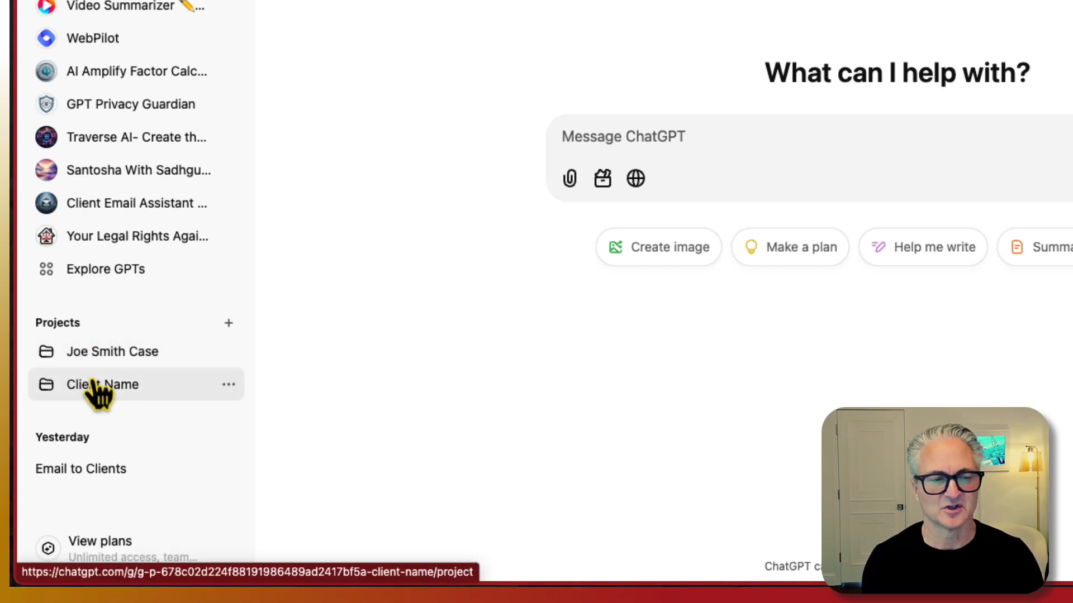
mouse_move(101, 384)
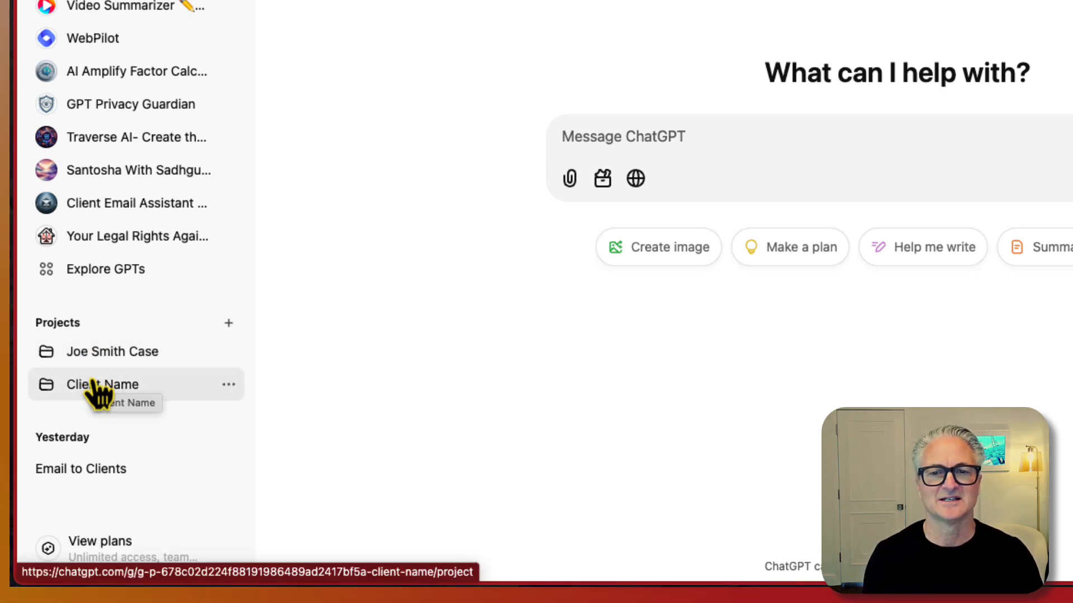